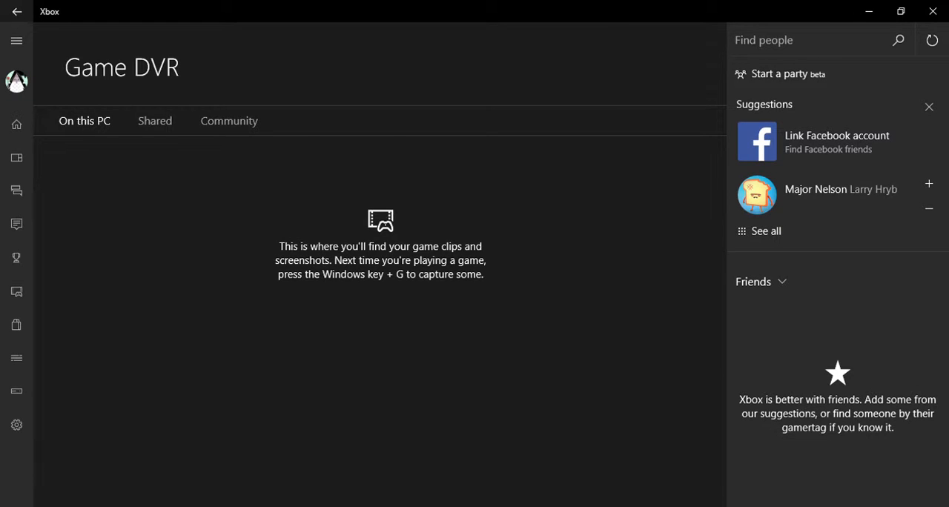
pyautogui.moveTo(620, 332)
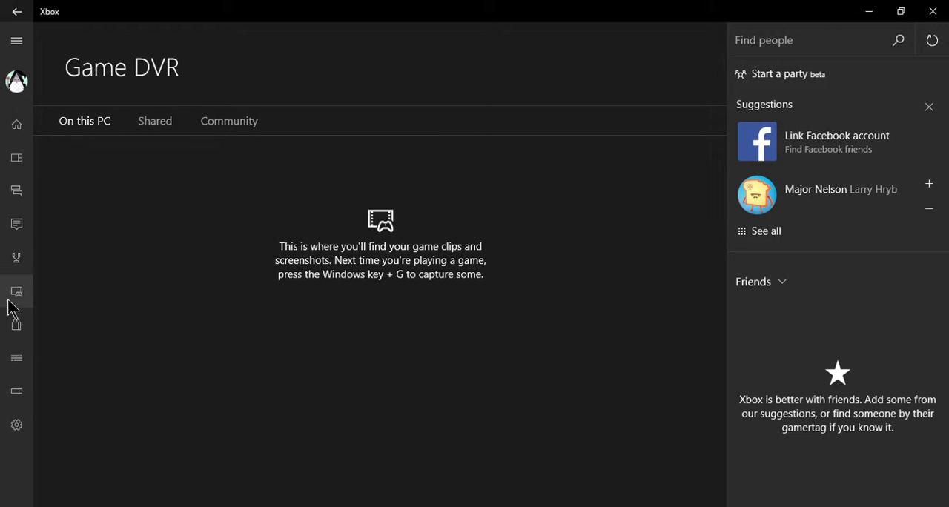
pyautogui.moveTo(30, 312)
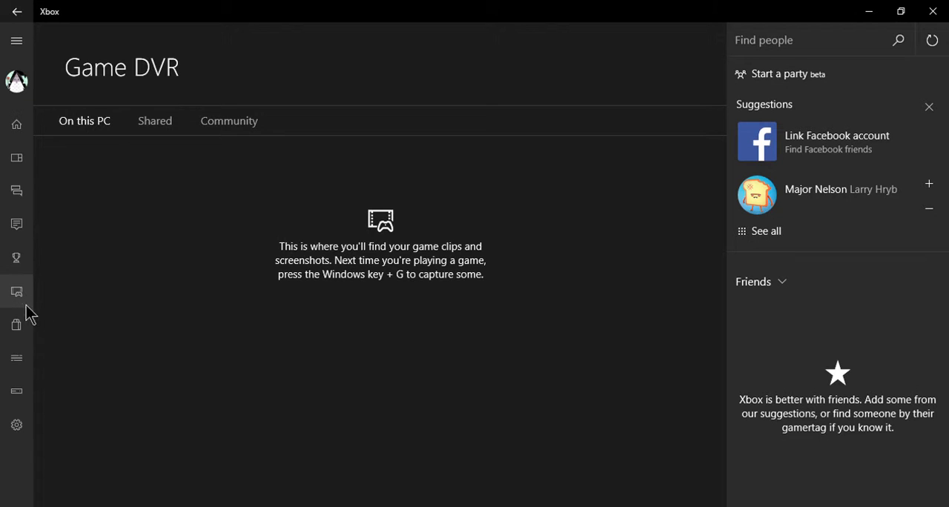
pyautogui.moveTo(474, 348)
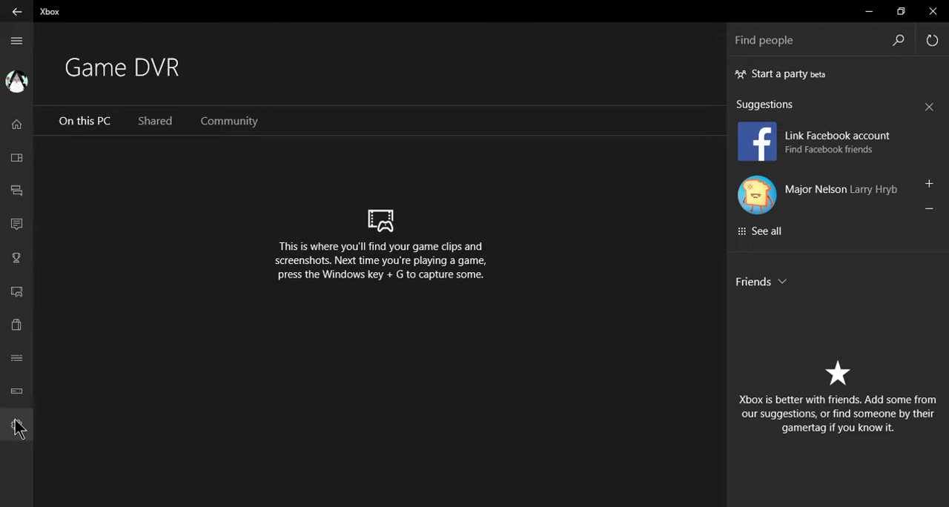
# Show the Xbox app's Game DVR settings with clip recording on and shortcuts listed
pyautogui.click(16, 425)
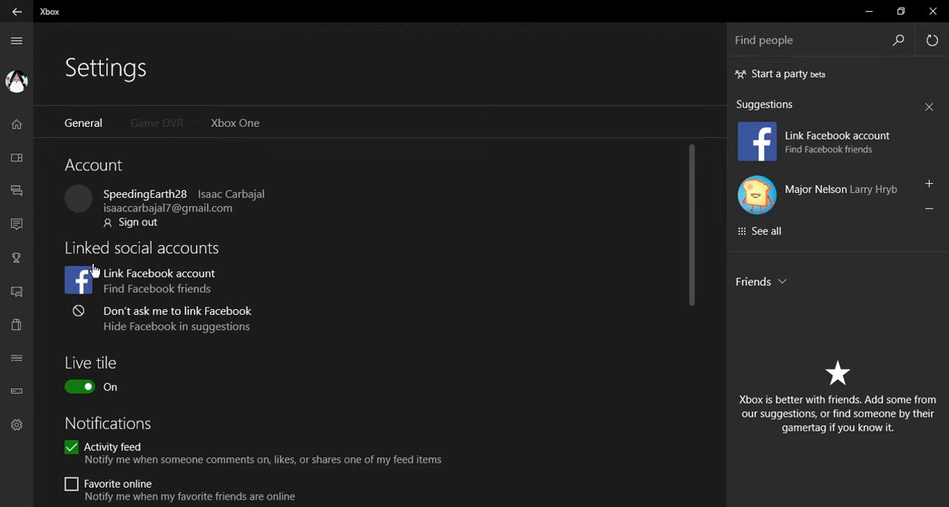
pyautogui.click(157, 122)
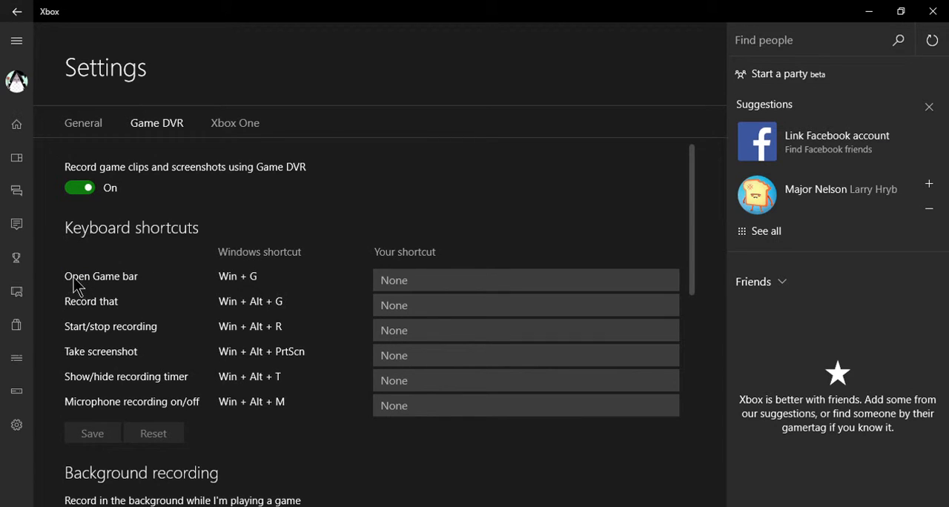
pyautogui.moveTo(260, 349)
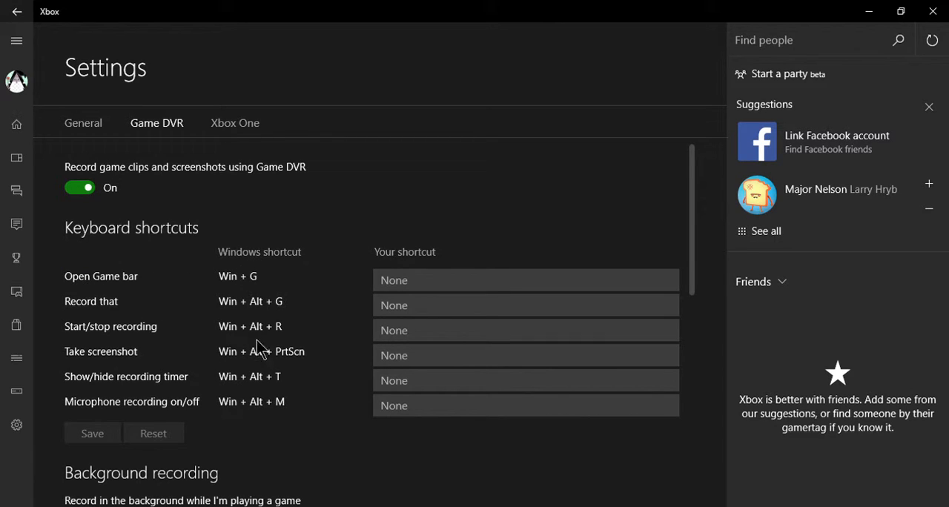
pyautogui.moveTo(68, 284)
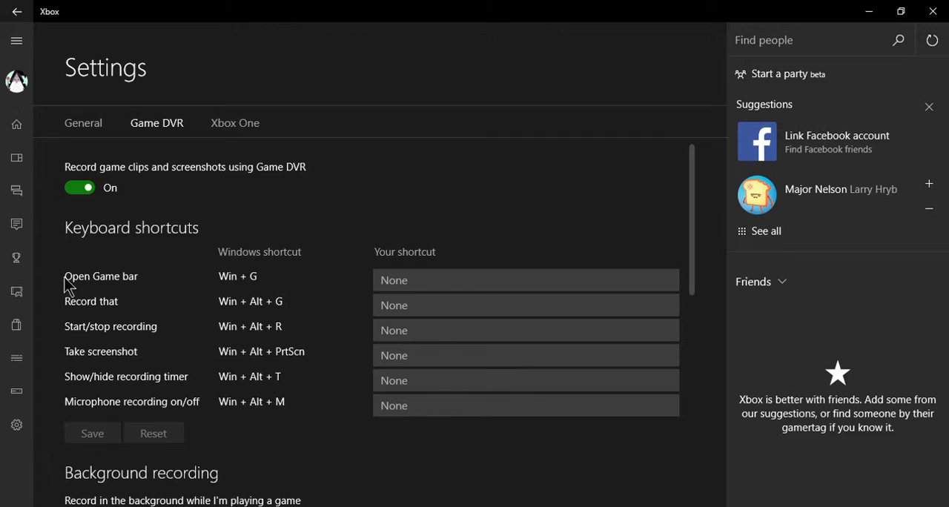
pyautogui.moveTo(42, 329)
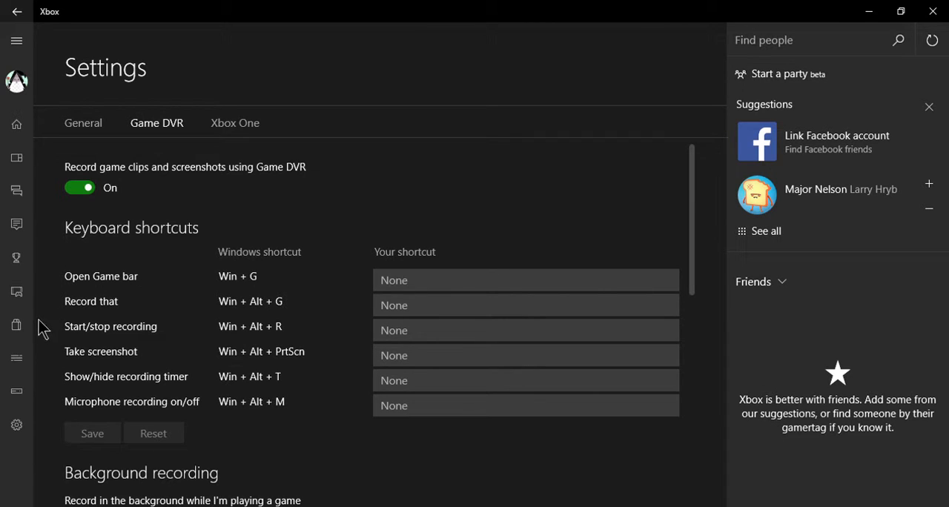
pyautogui.moveTo(104, 340)
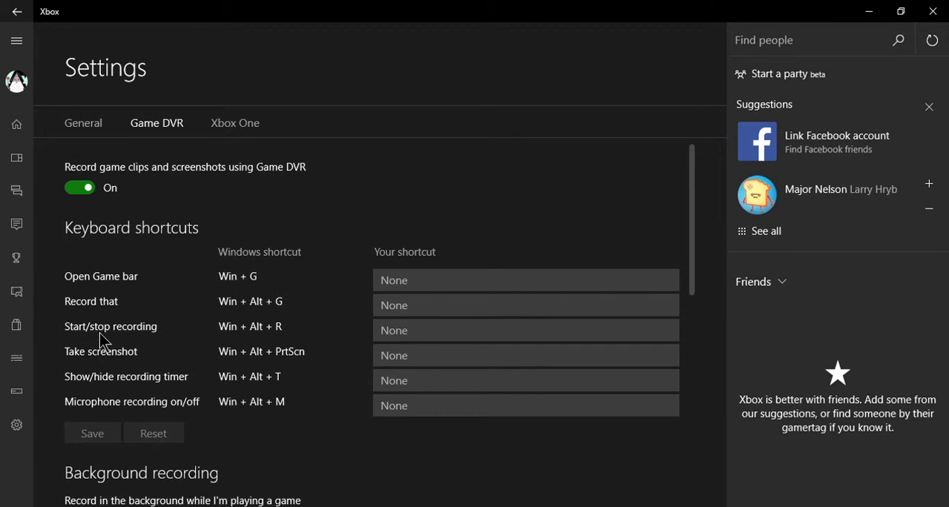
pyautogui.moveTo(128, 368)
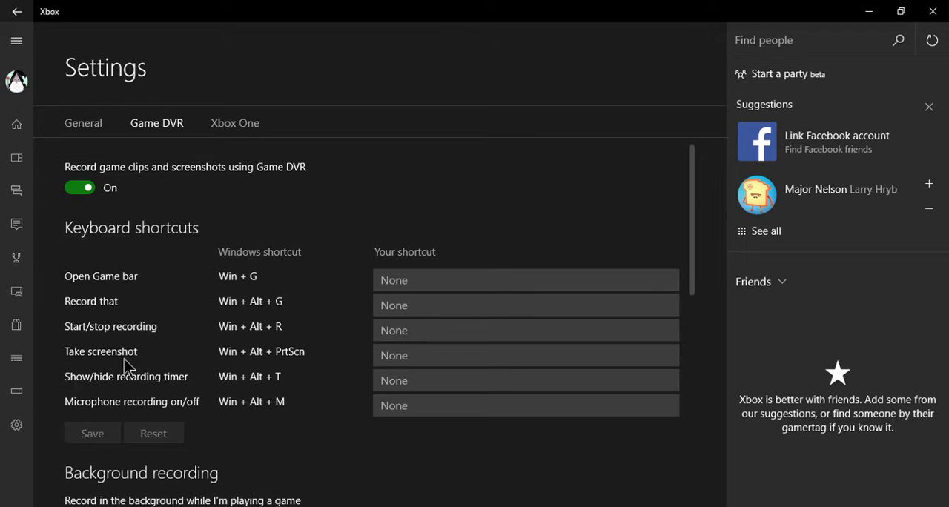
pyautogui.moveTo(191, 392)
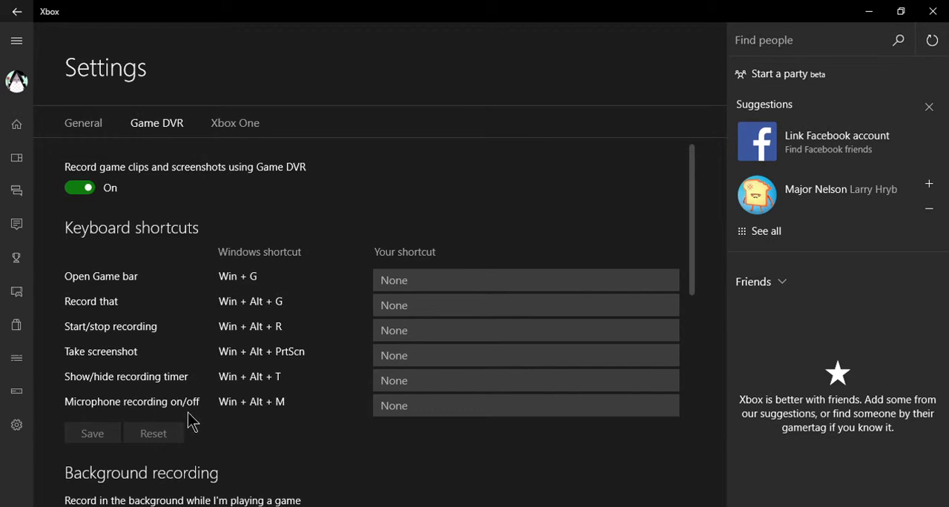
pyautogui.moveTo(237, 326)
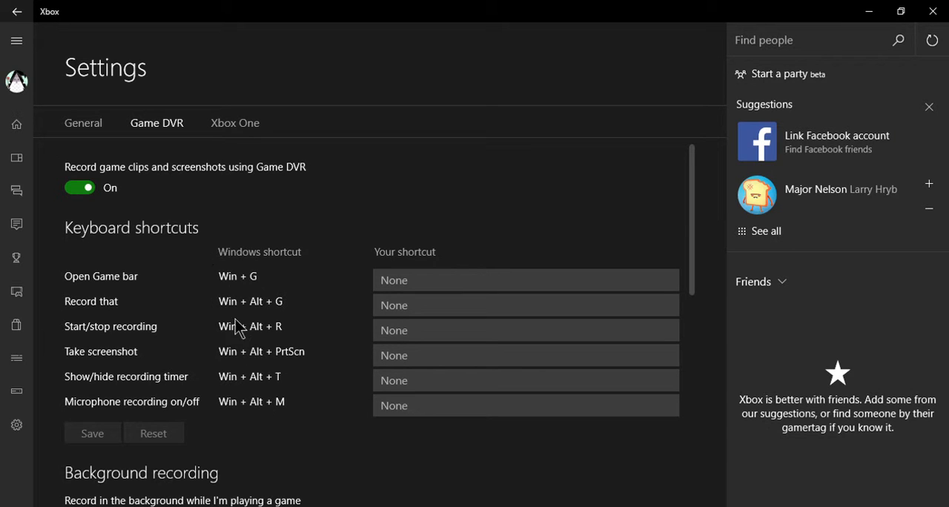
pyautogui.moveTo(223, 289)
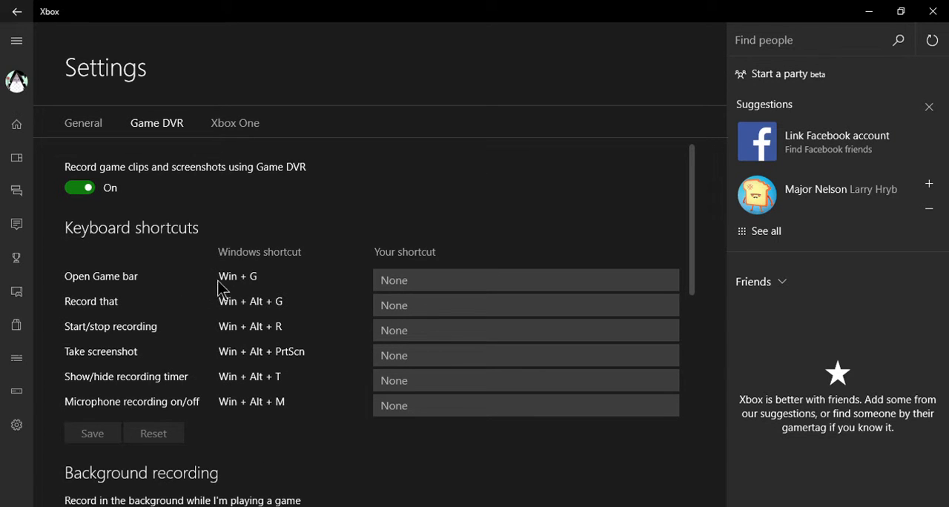
pyautogui.moveTo(234, 326)
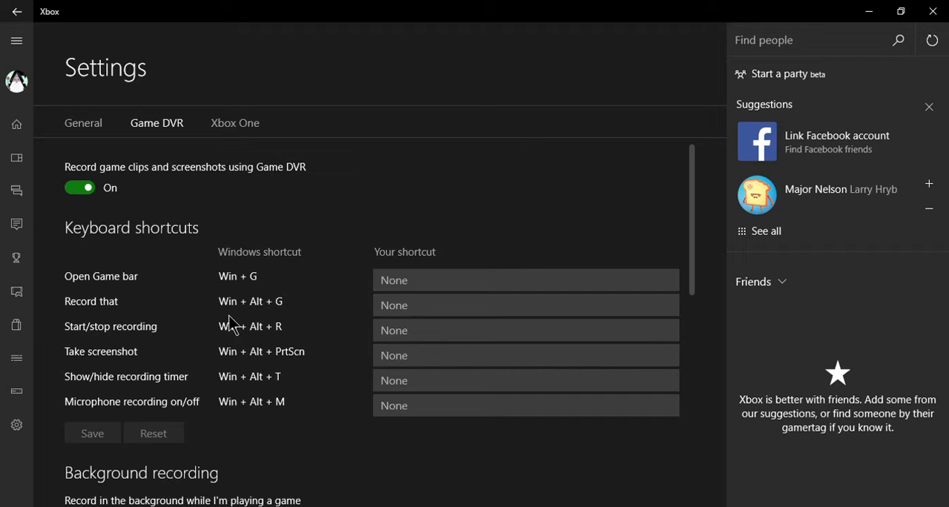
pyautogui.moveTo(380, 249)
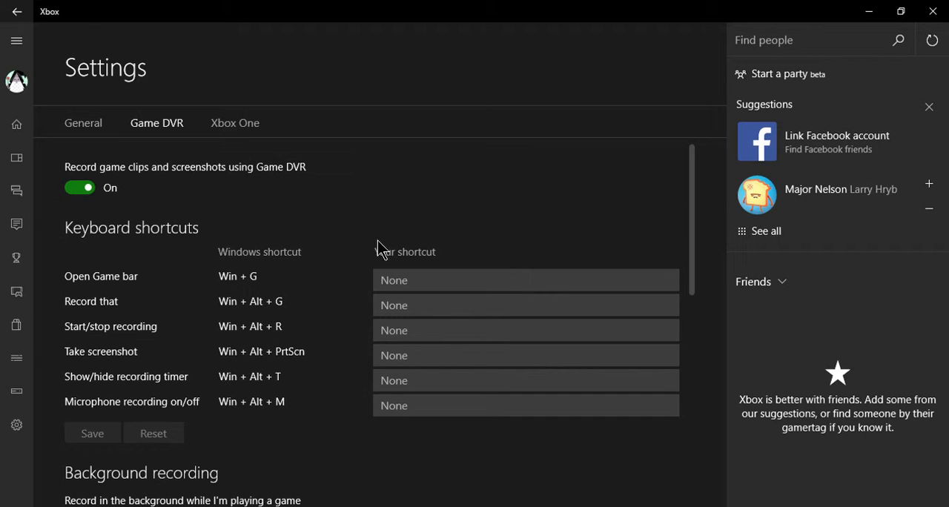
# Scroll to the Audio section showing game audio and microphone recording on
pyautogui.scroll(-3)
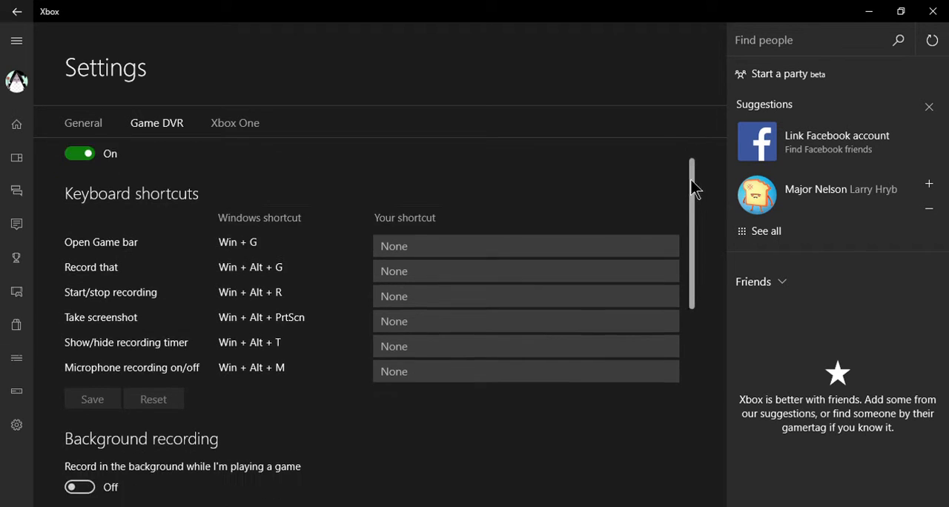
pyautogui.scroll(-3)
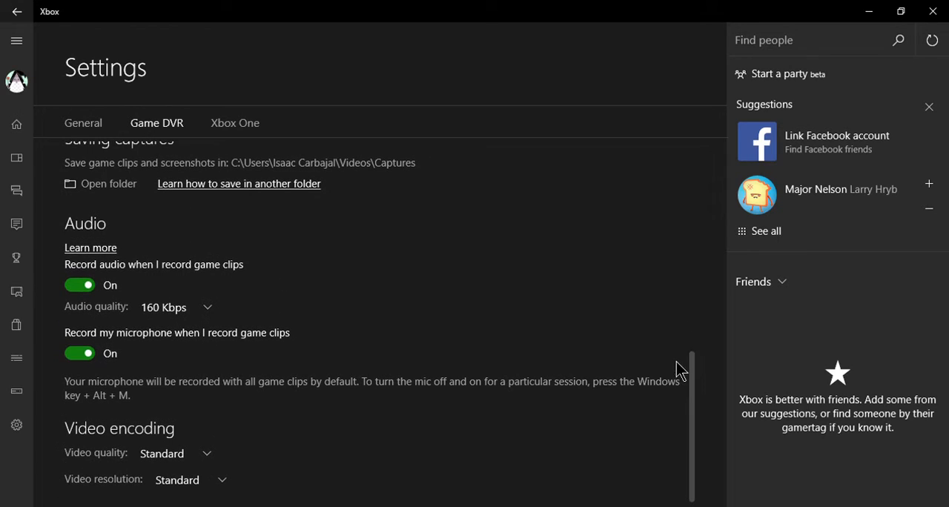
pyautogui.moveTo(73, 239)
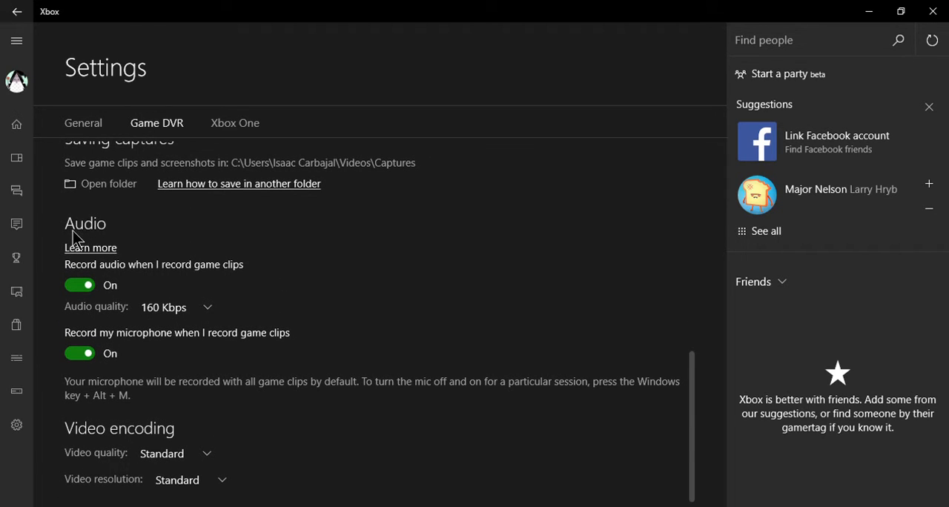
pyautogui.moveTo(68, 350)
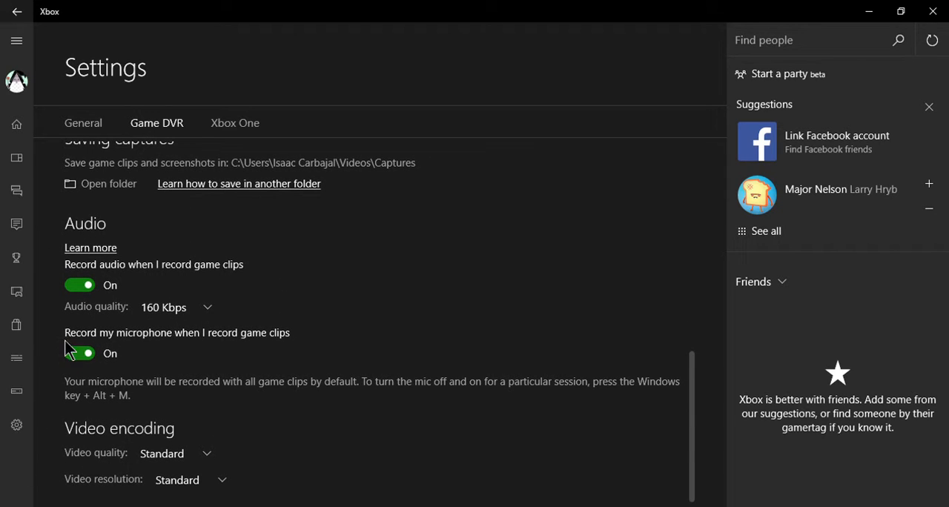
pyautogui.moveTo(194, 261)
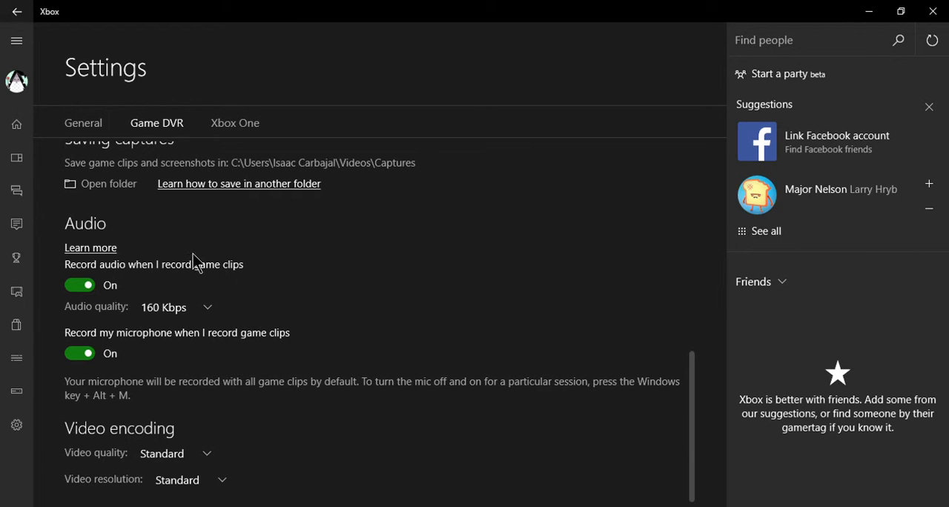
pyautogui.moveTo(74, 274)
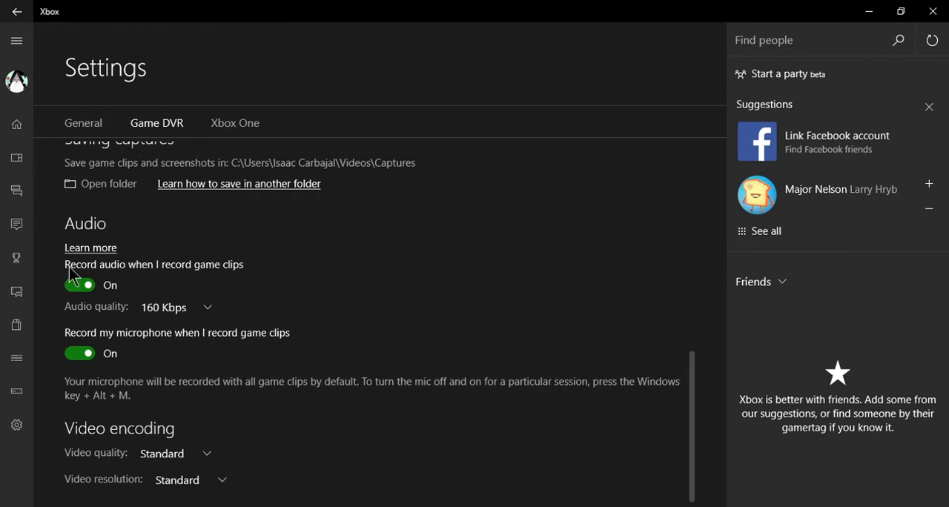
pyautogui.moveTo(81, 363)
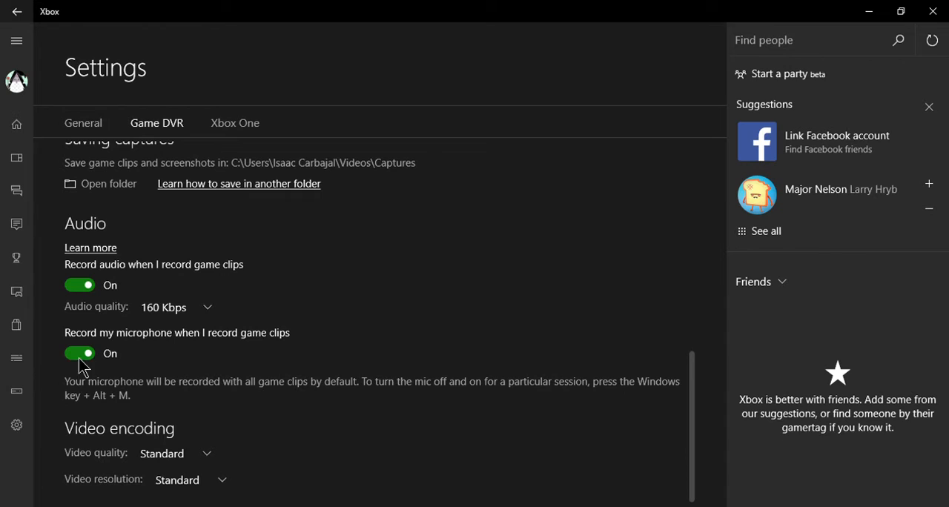
pyautogui.moveTo(141, 243)
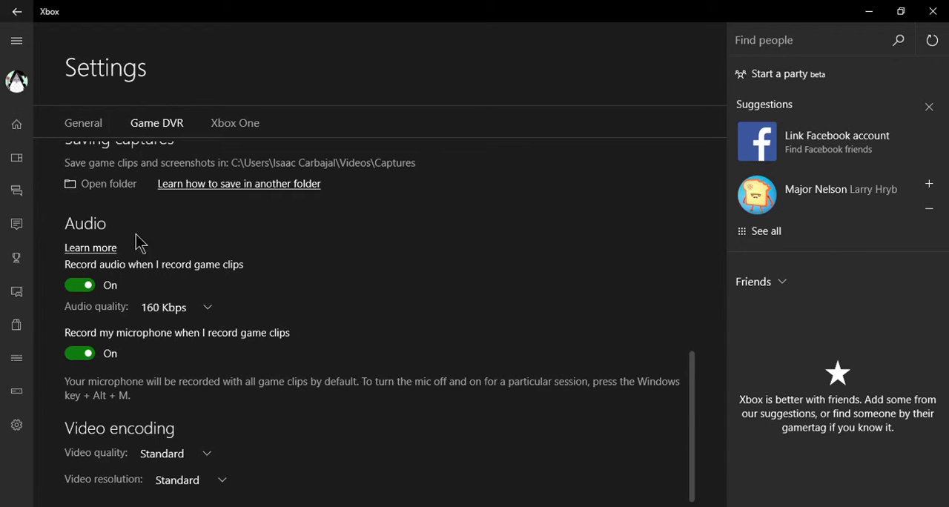
pyautogui.moveTo(163, 364)
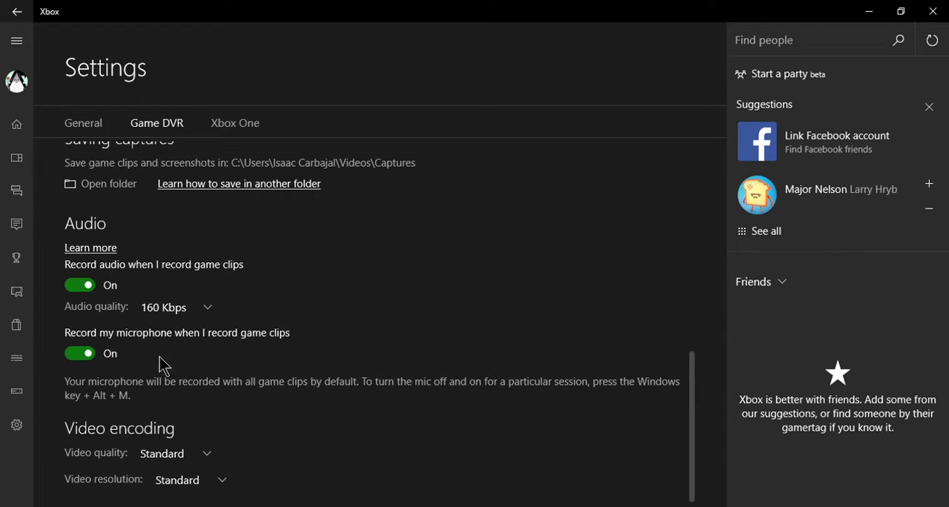
pyautogui.moveTo(17, 359)
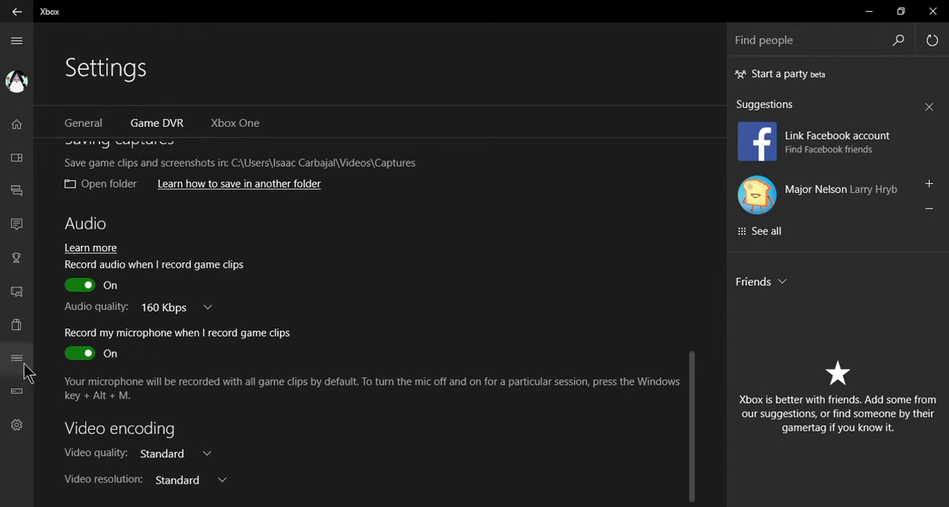
pyautogui.moveTo(586, 378)
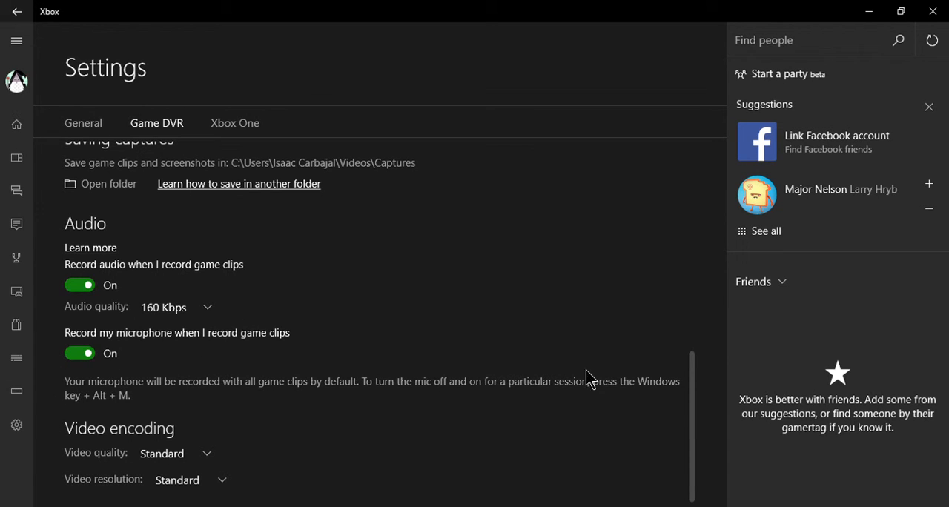
pyautogui.moveTo(110, 411)
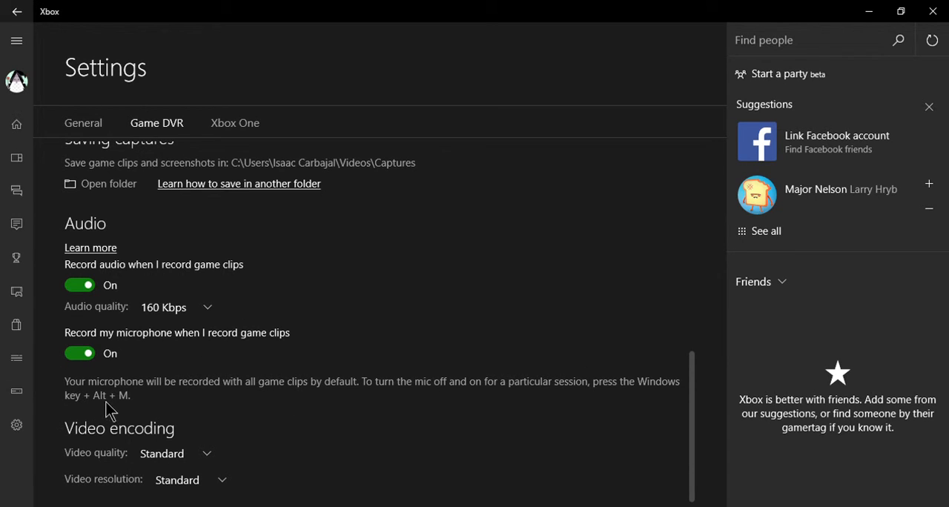
pyautogui.moveTo(139, 406)
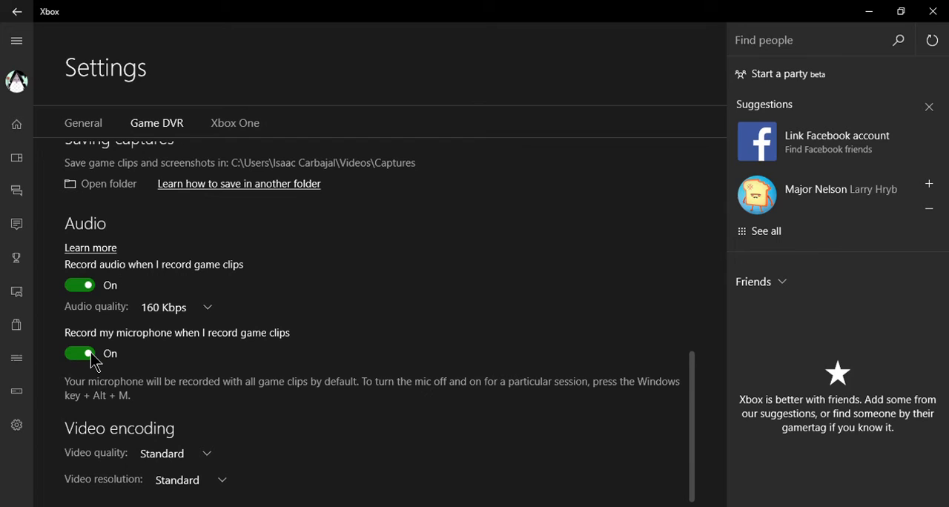
pyautogui.moveTo(198, 442)
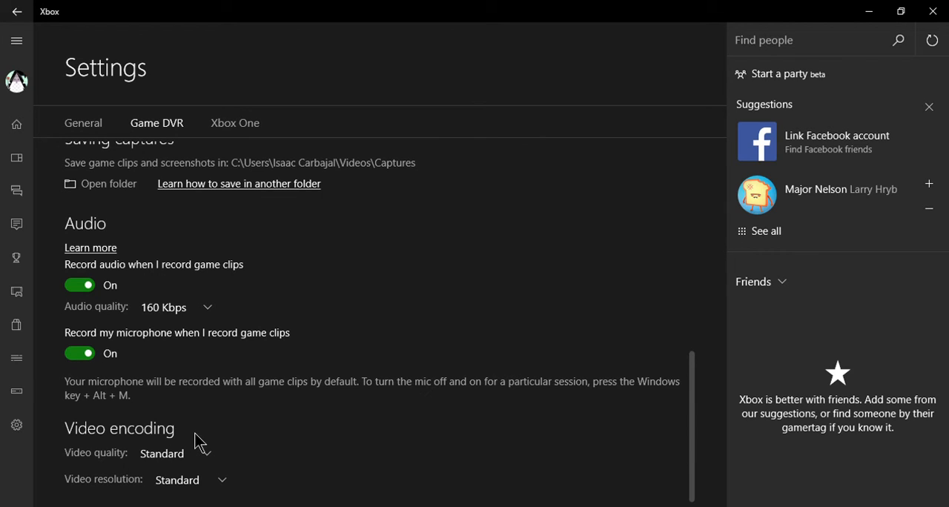